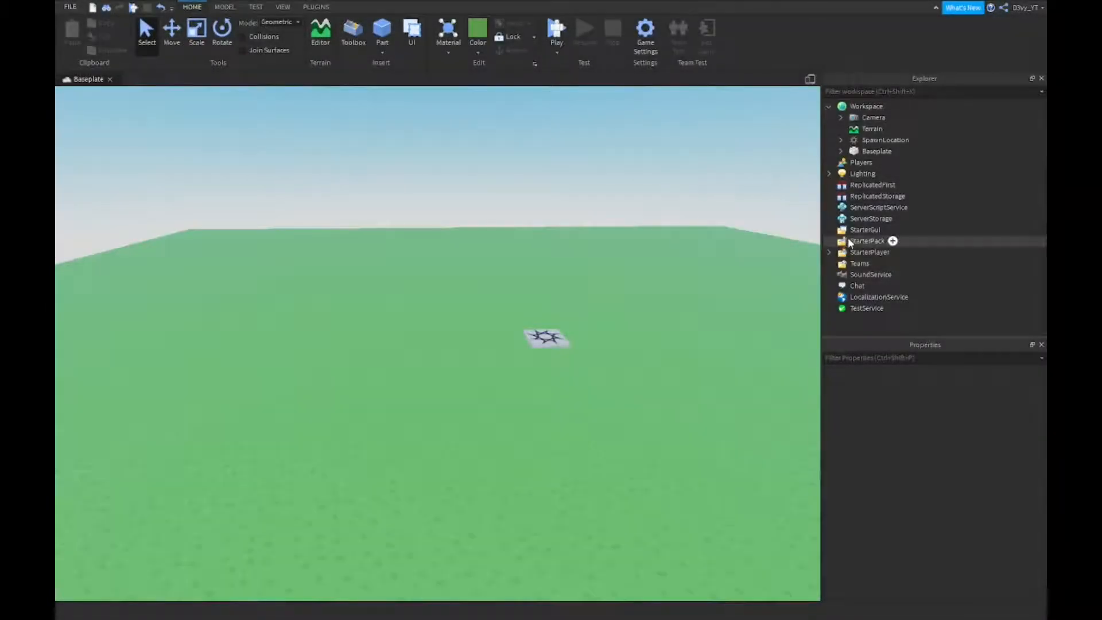
mouse_move(865, 252)
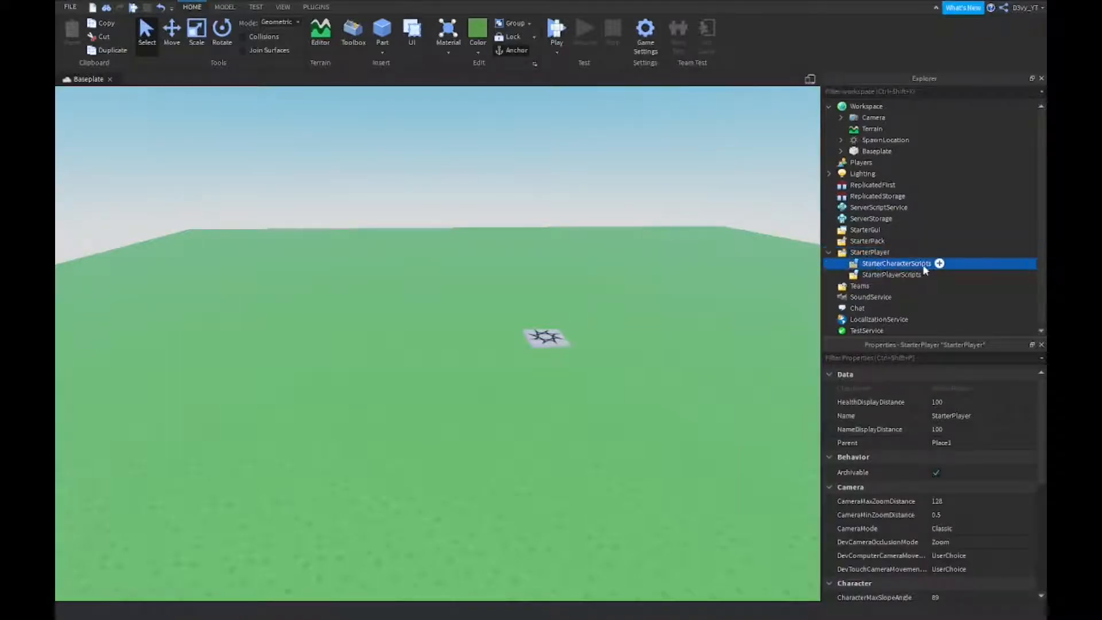
Step: Insert a new LocalScript under StarterCharacterScripts in StarterPlayer
left_click(939, 262)
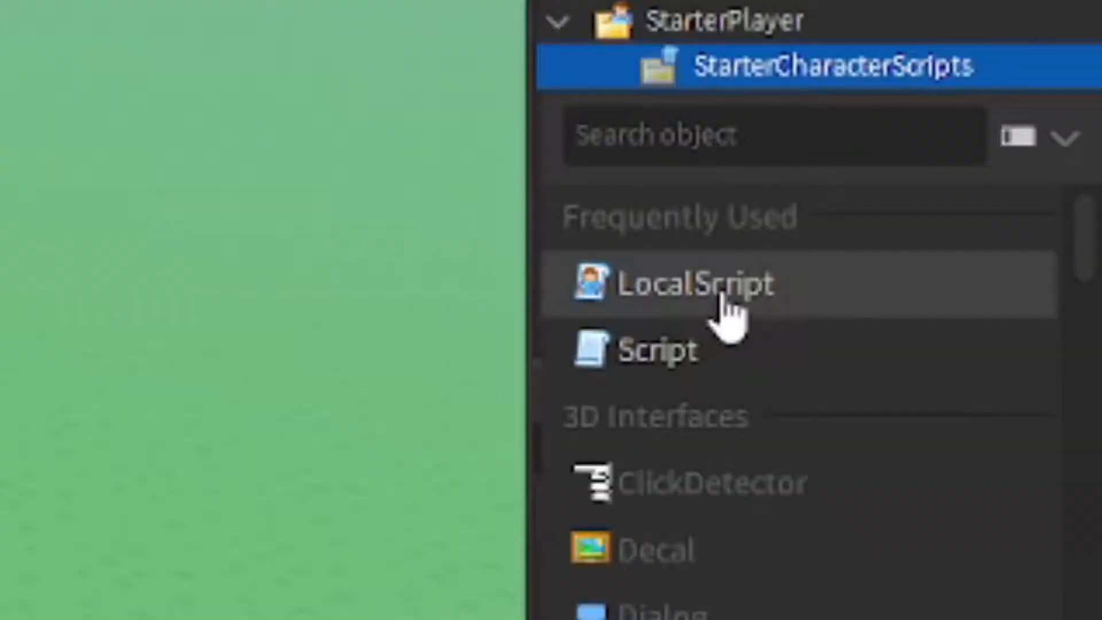
left_click(696, 283)
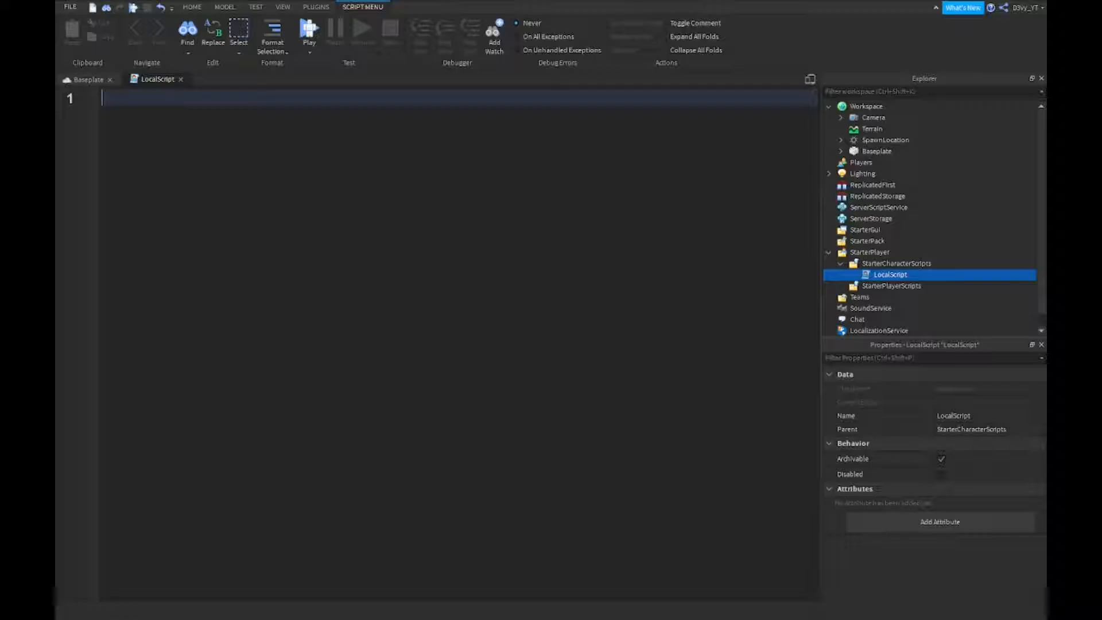
Step: Get the Humanoid from script.Parent and connect a StateChanged handler checking for Jumping
type("local humanoid = script.P")
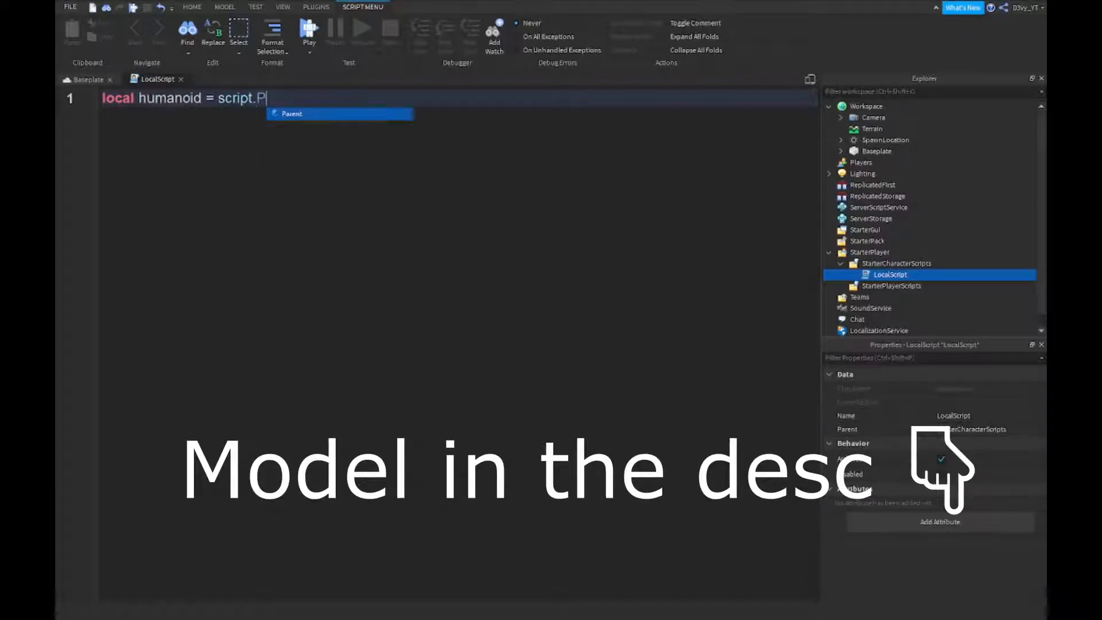
type("arent:WaitForChild(\"Humanoid\")")
type("humanoid.StateChnaged.")
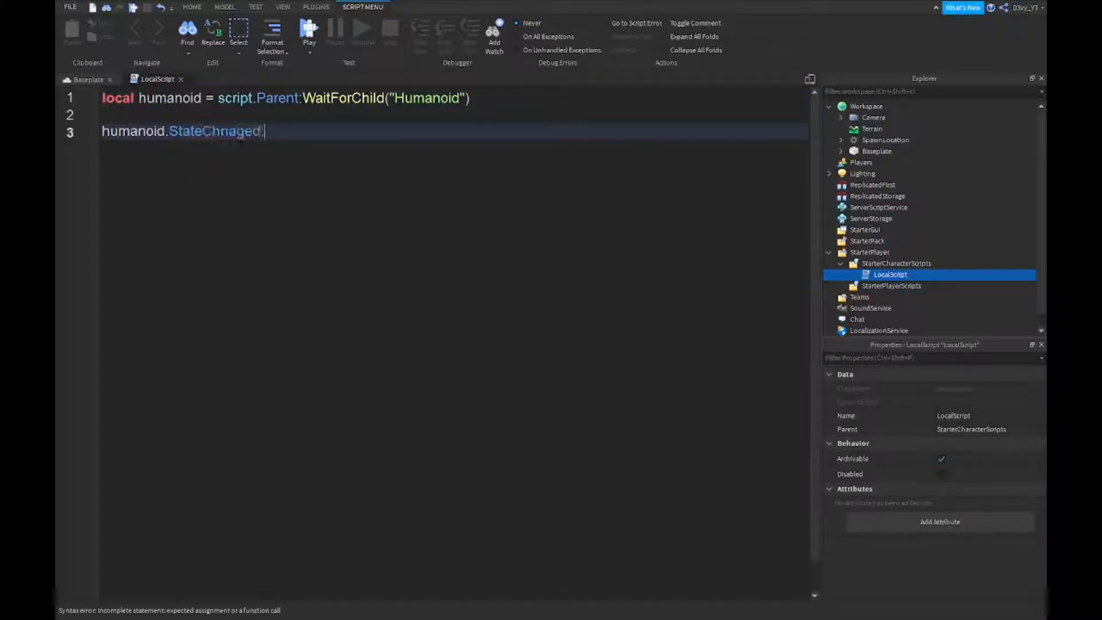
type(":Connect(function(new")
type("if new == Enum")
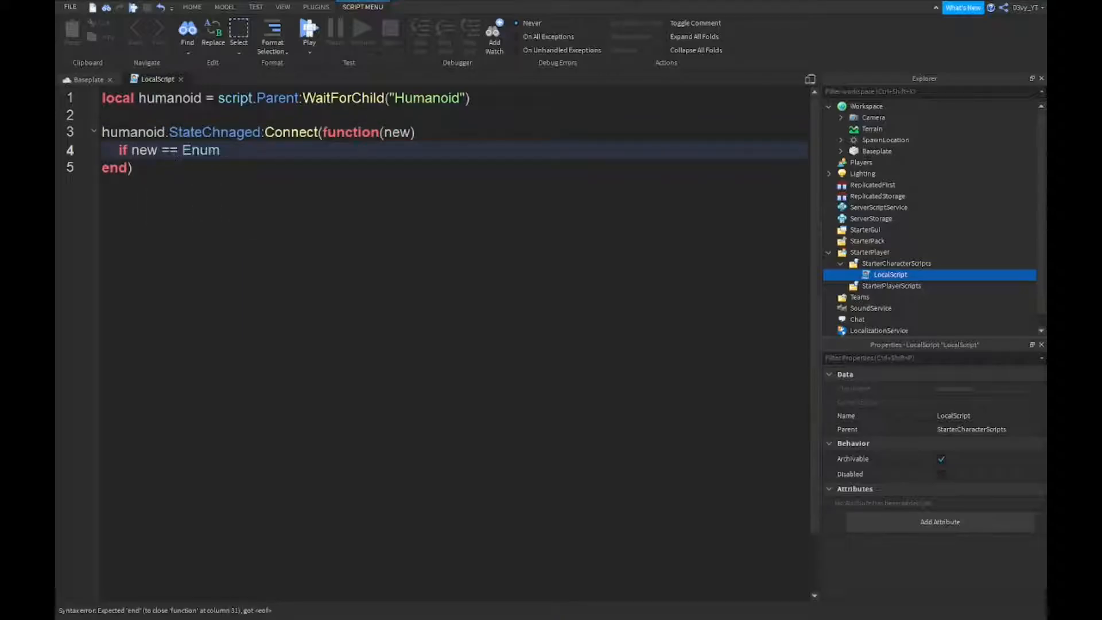
type(".HumanoidStateType.Jumping then")
type("humanoid:SetStateEnabled(Enum.HumanoidStateType")
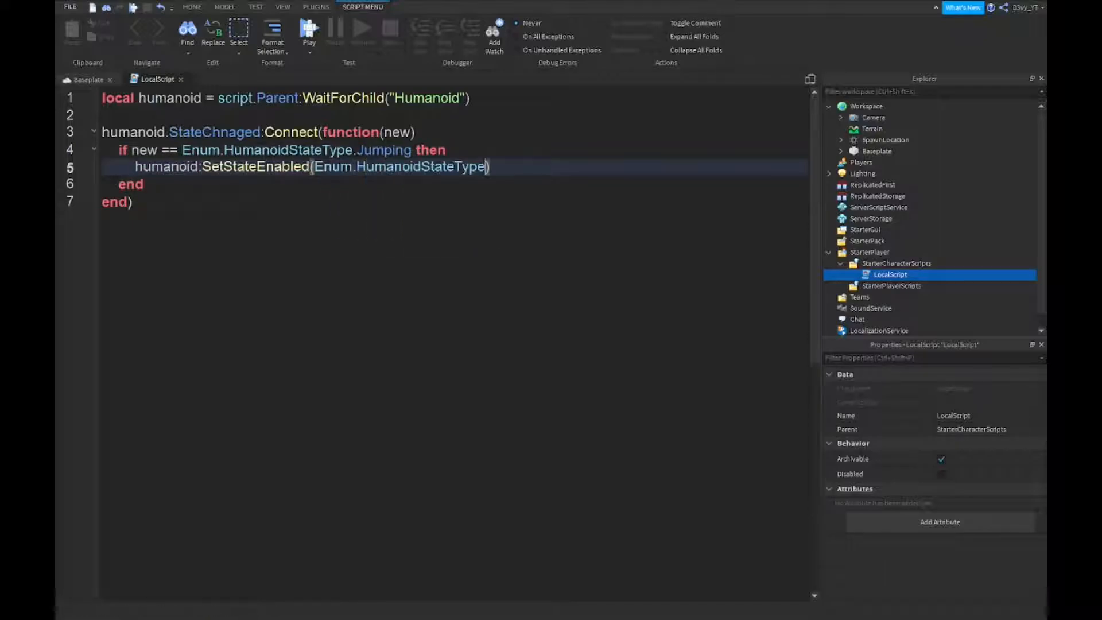
Step: Inside the handler, SetStateEnabled Jumping false, wait(1), then Jumping true, and finish the script
type(".Jumping, false")
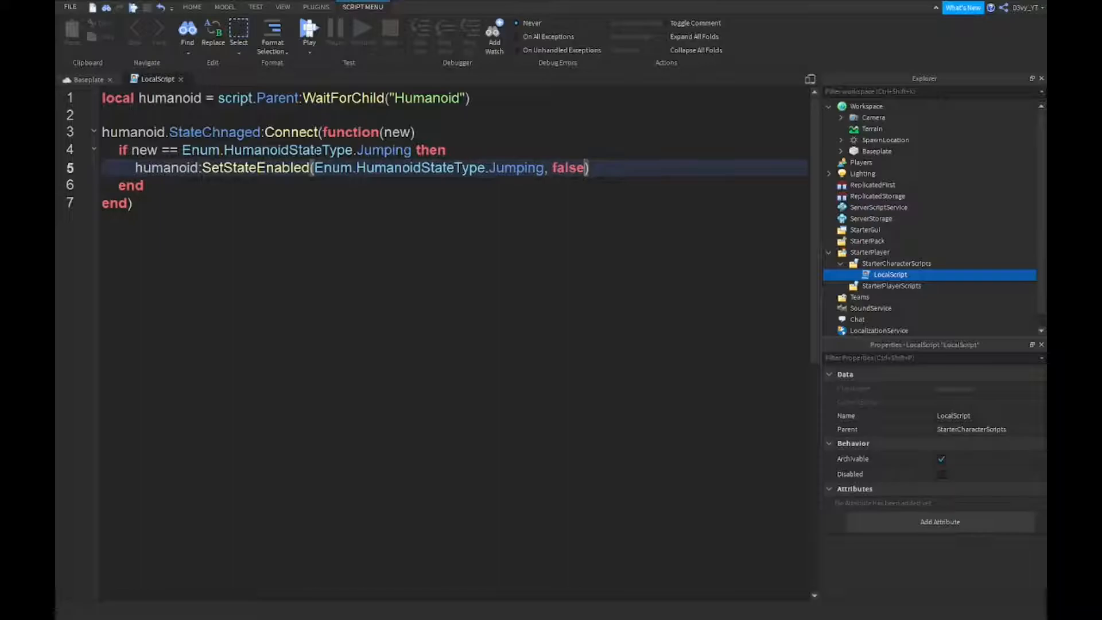
type("wait()")
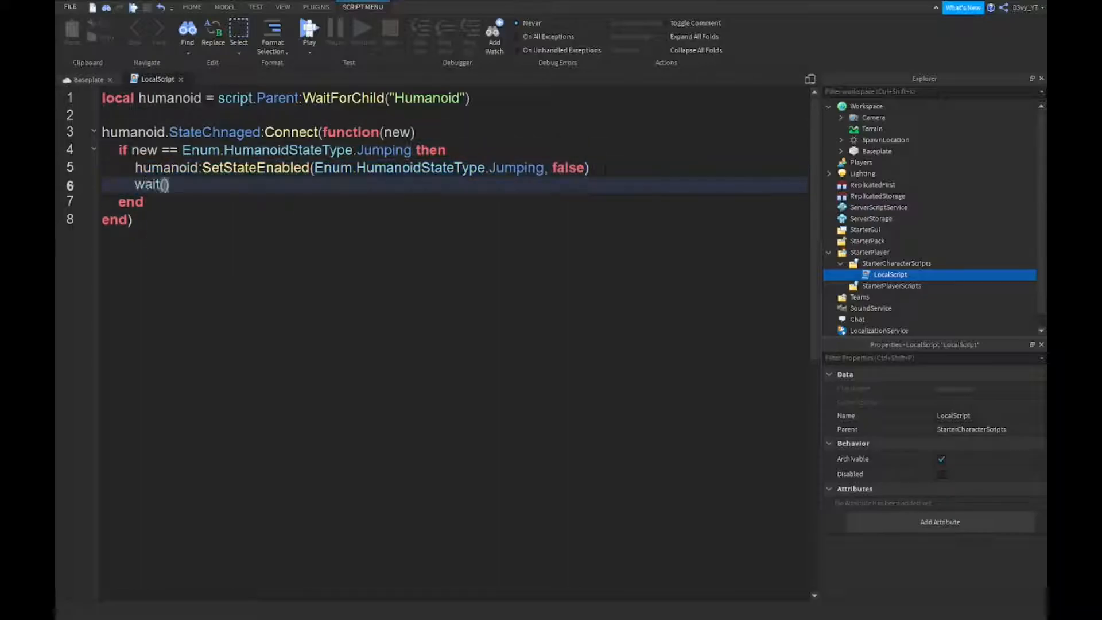
type("humanoid:SetStateEnabled(Enum.HumanoidStateType.Jumping, true)")
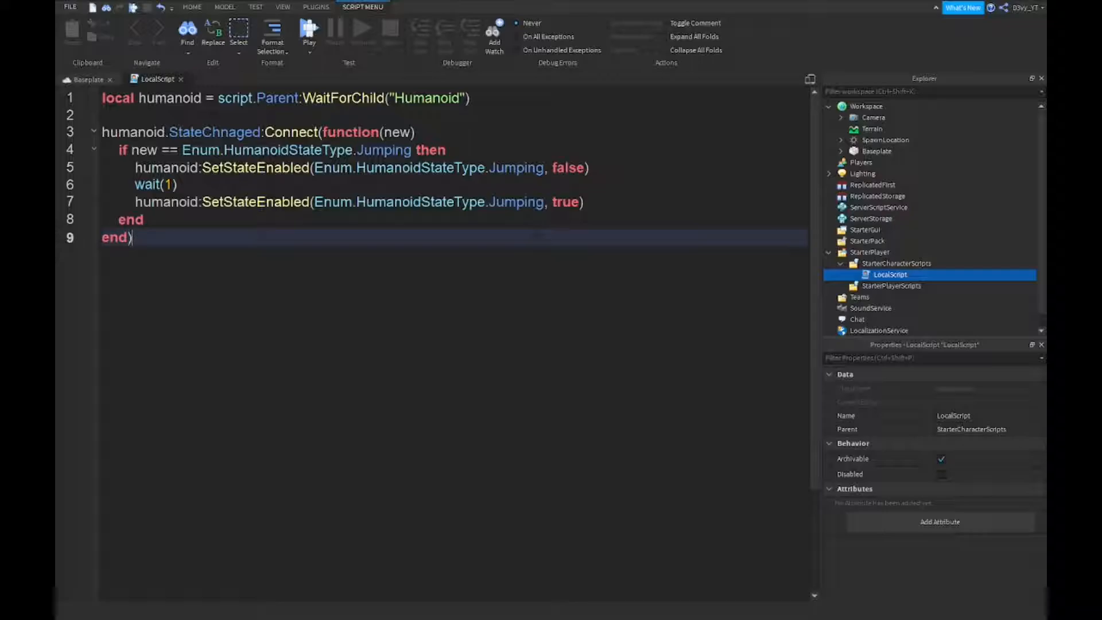
key("ctrl+a")
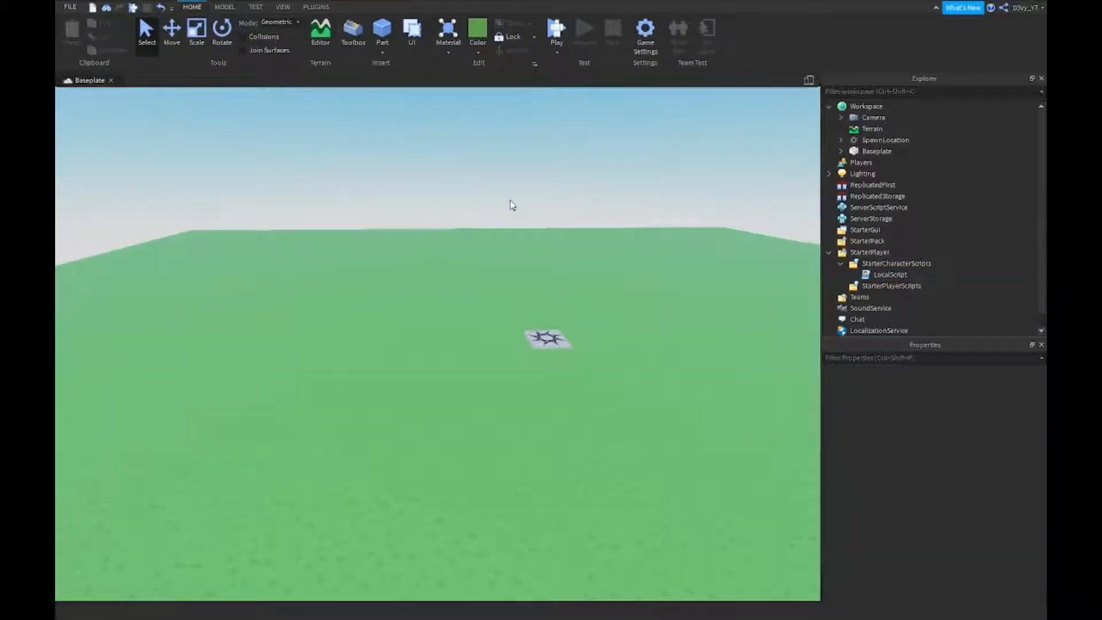
Step: Run and stop a playtest, then show the Output log reporting the StateChanged error on line 3
left_click(556, 33)
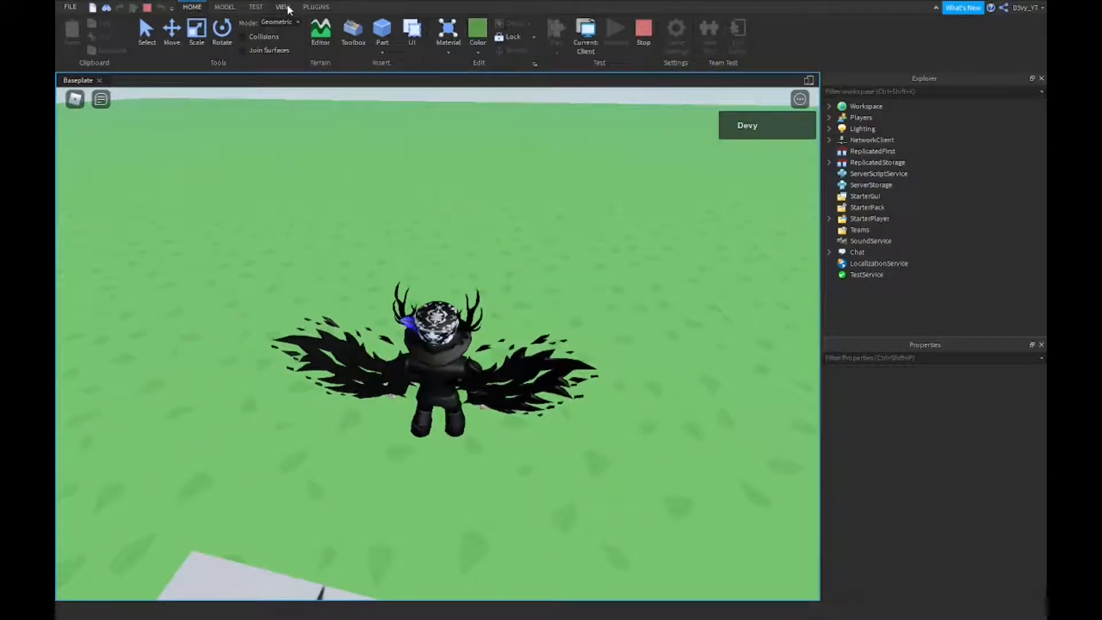
left_click(283, 7)
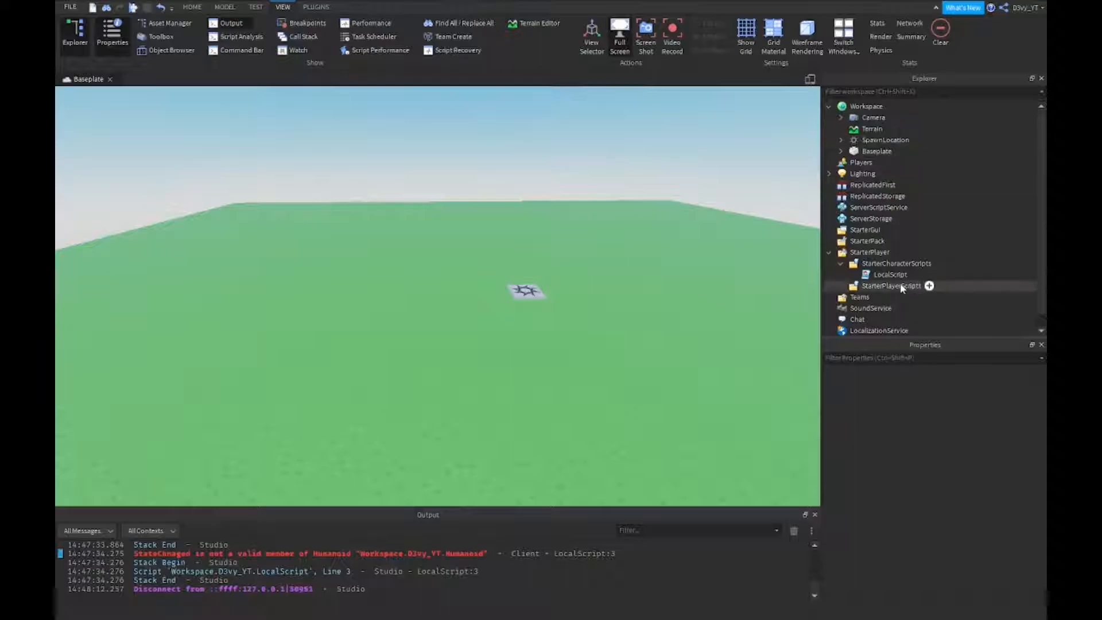
Step: Reopen the LocalScript from the Explorer and launch another playtest
double_click(890, 274)
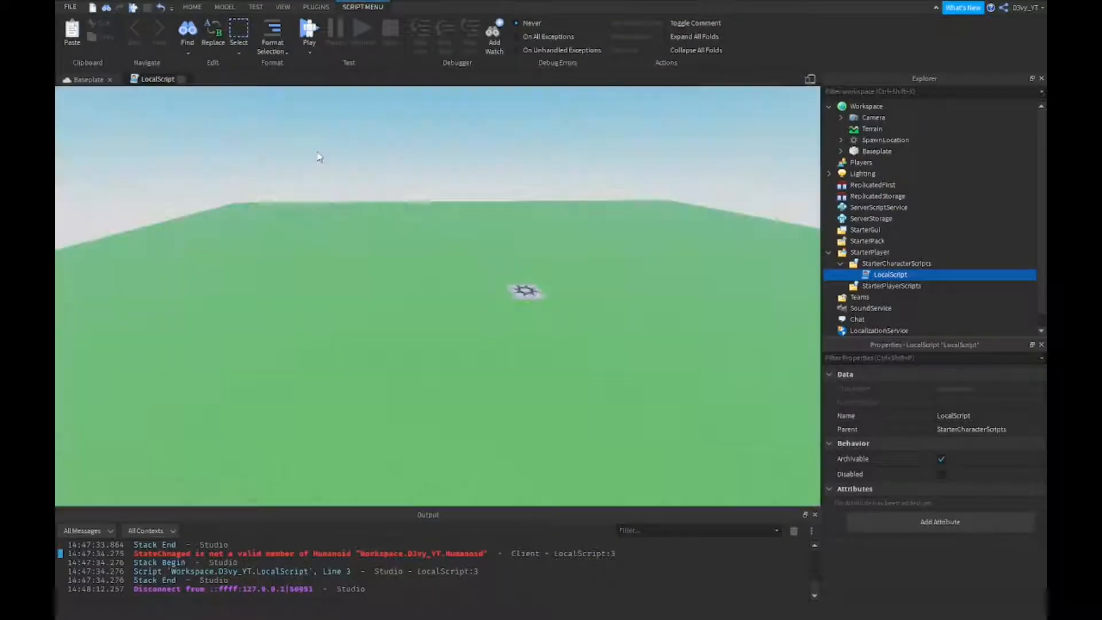
left_click(284, 7)
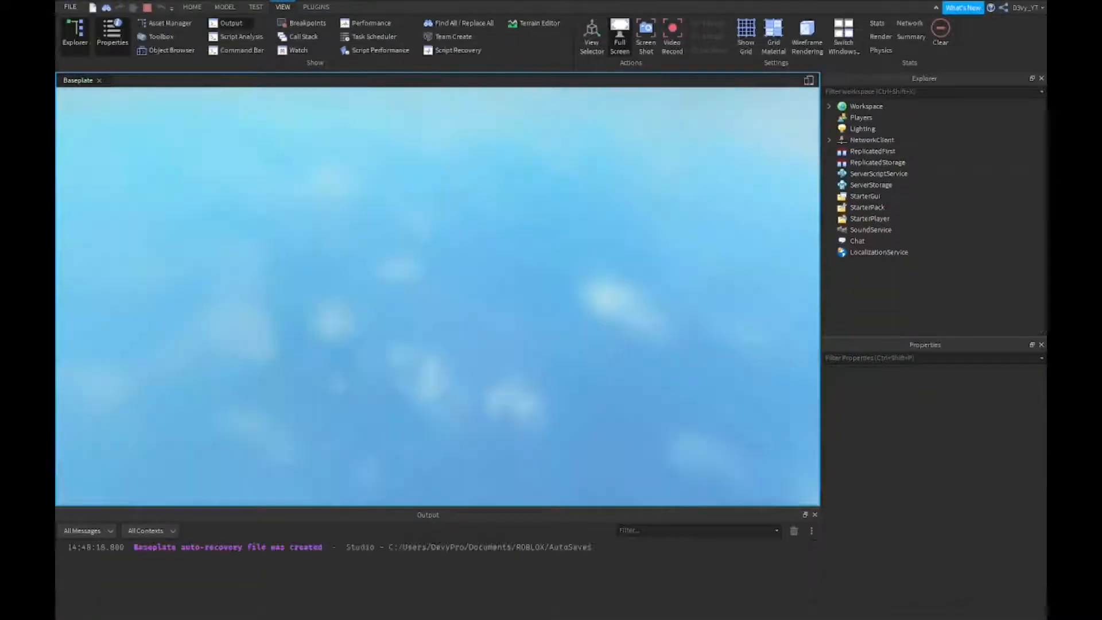